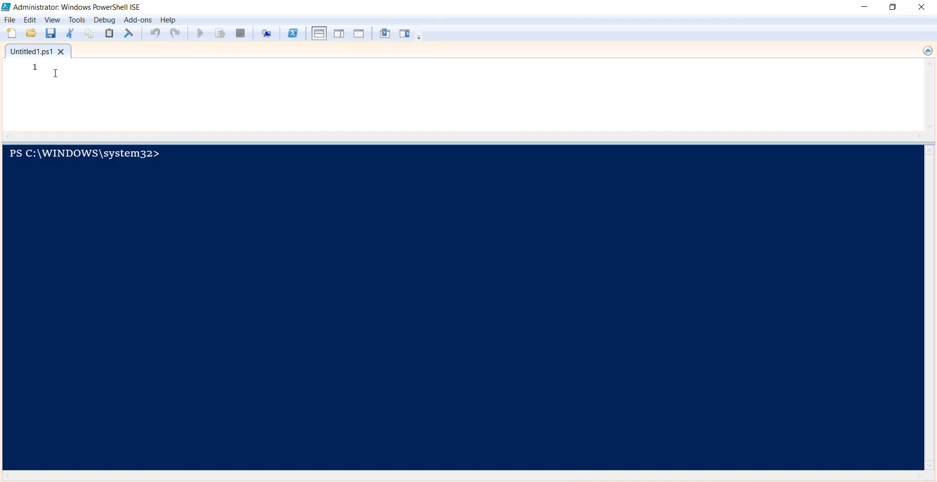
- Write the Get-AzureADDevice command as the only line of the new script
text(Set-AzureADDevice)
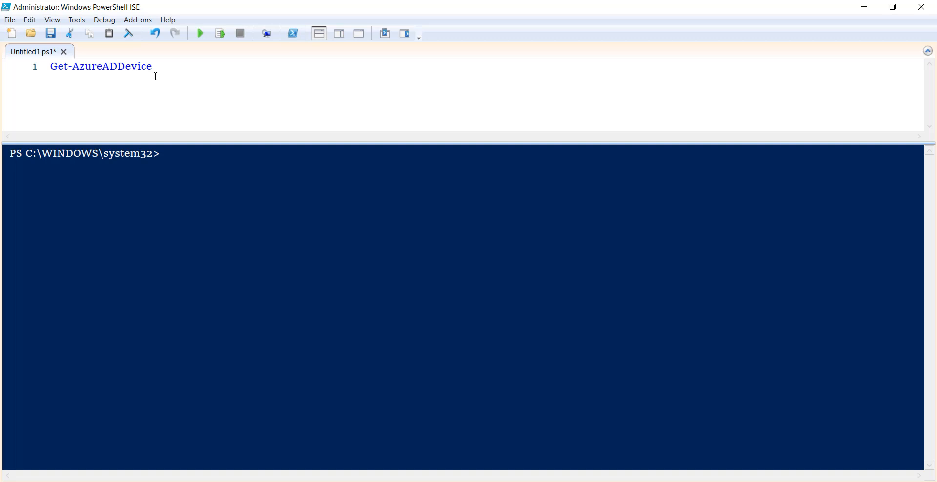
mouse_move(53, 71)
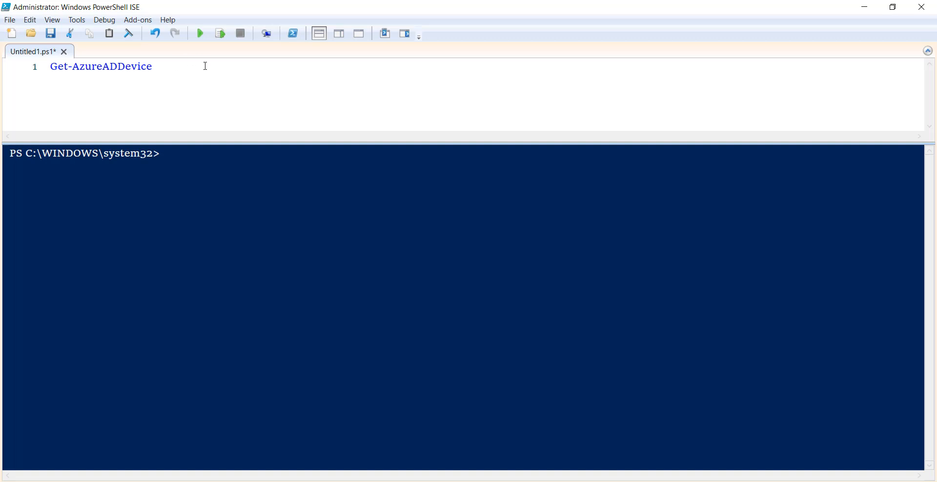
mouse_move(199, 33)
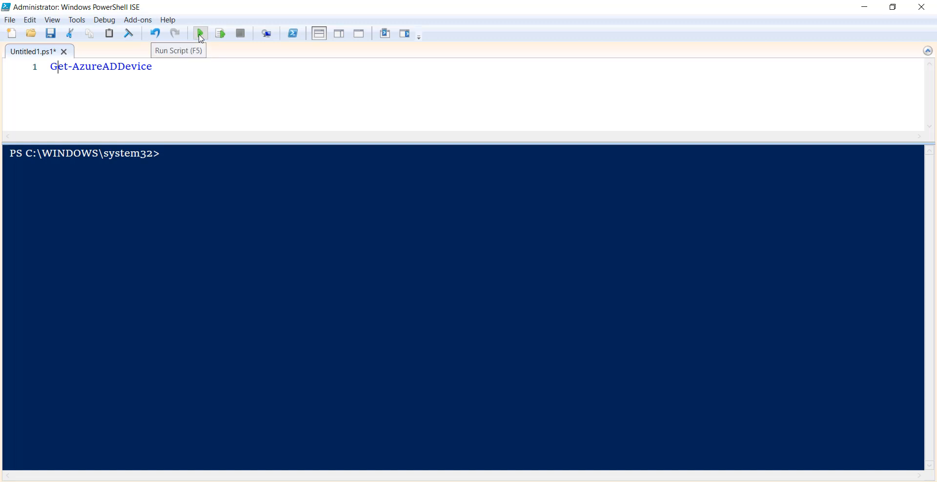
- Run the script, get the Connect-AzureAD error, and insert an empty line above the command
click(199, 34)
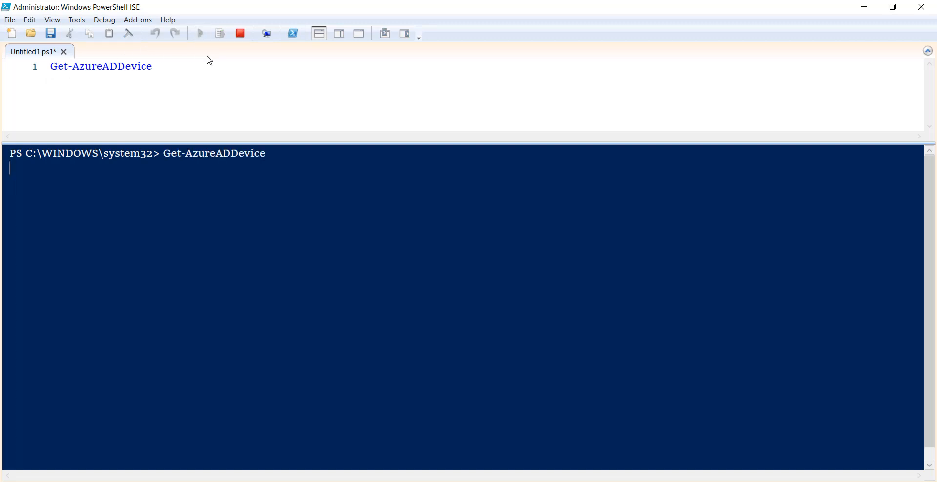
click(199, 33)
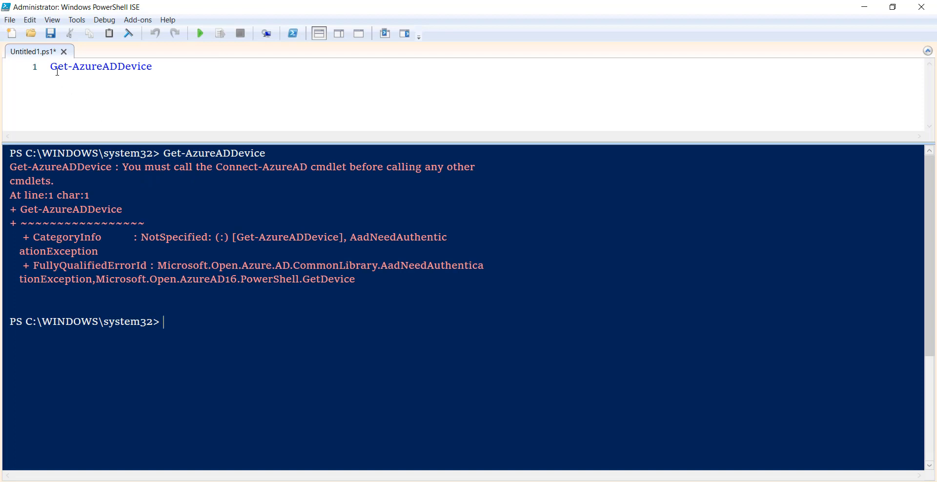
key(Enter)
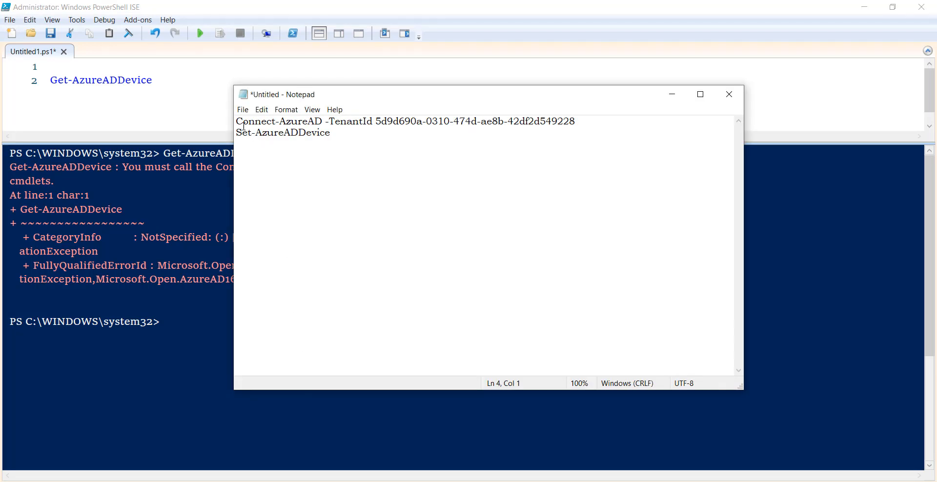
- Paste Connect-AzureAD -TenantId 5d9d690a-0310-474d-ae8b-42df2d549228 into line 1 and highlight the tenant ID
triple_click(405, 121)
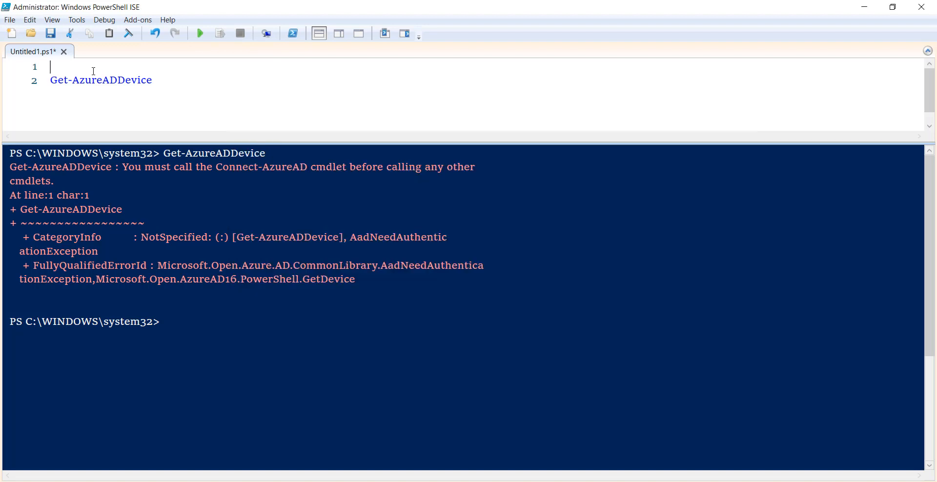
text(Connect-AzureAD -TenantId 5d9d690a-0310-474d-ae8b-42df2d549228)
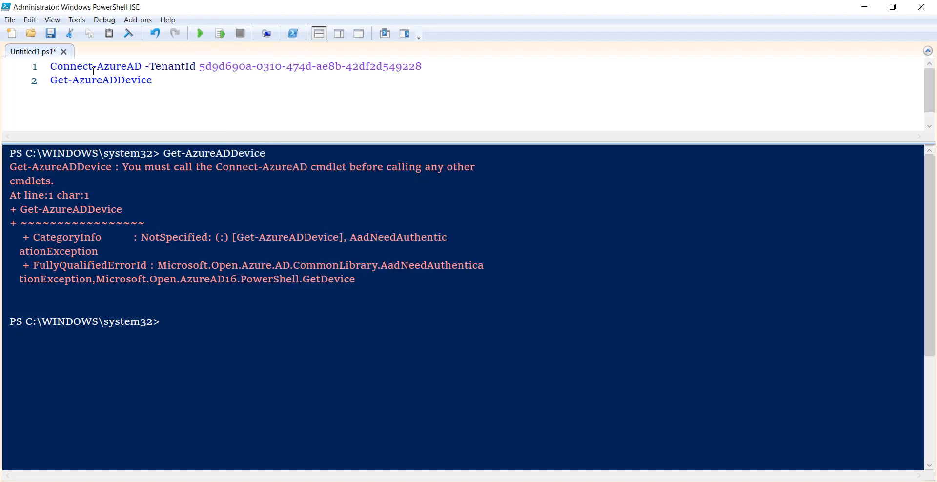
mouse_move(174, 67)
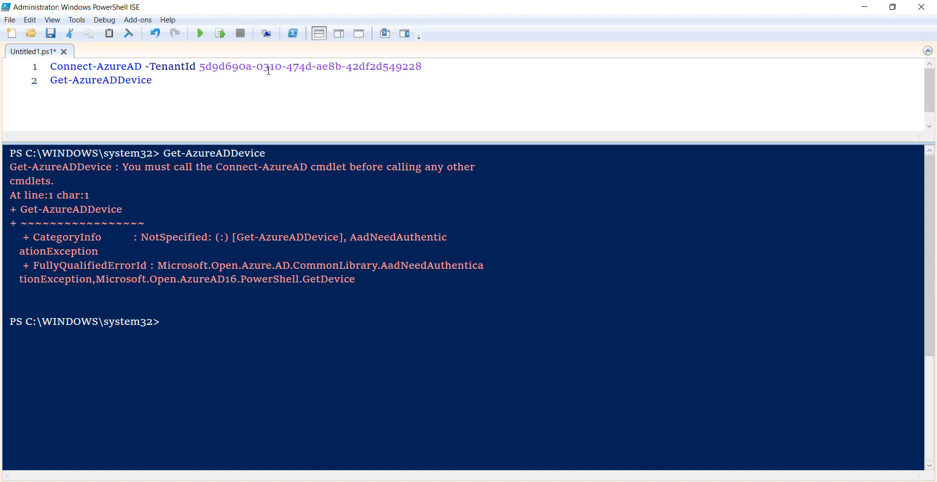
drag(201, 66, 421, 67)
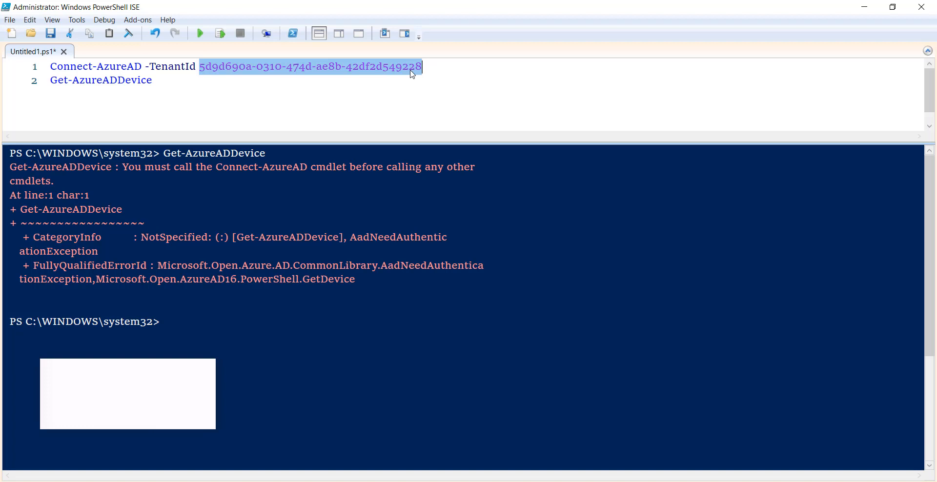
mouse_move(200, 33)
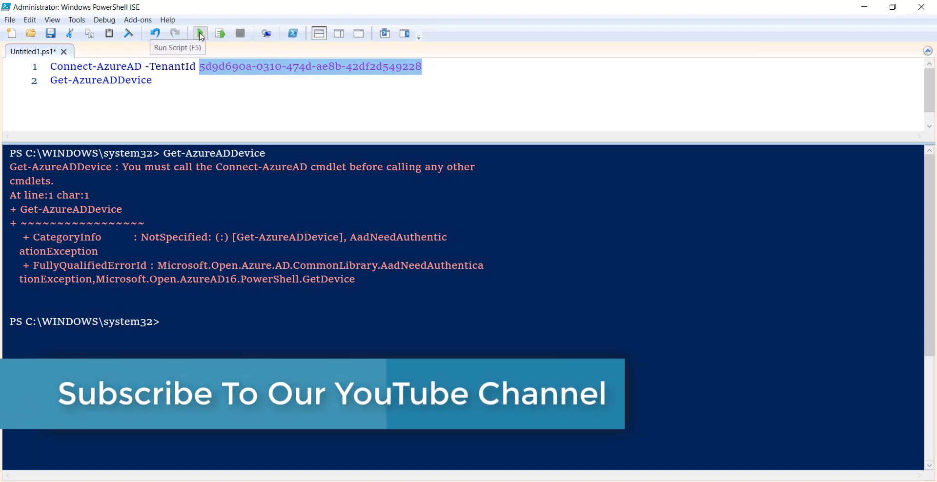
click(199, 33)
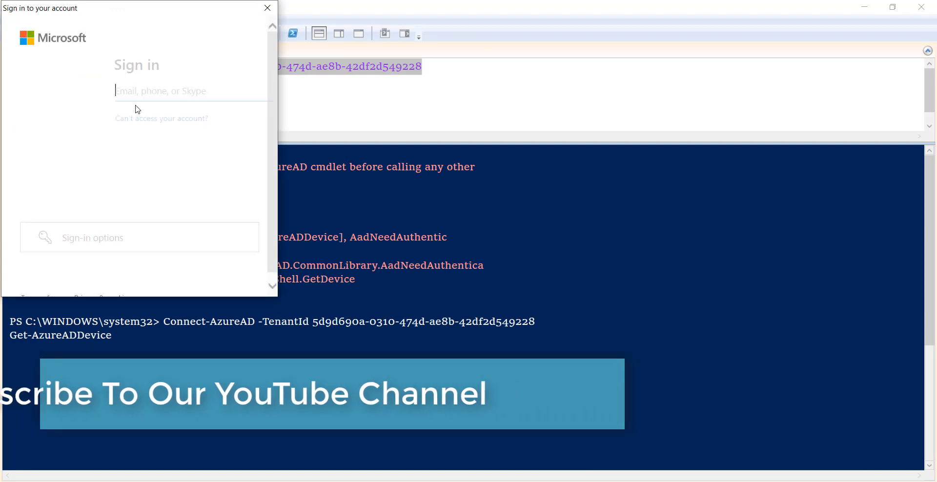
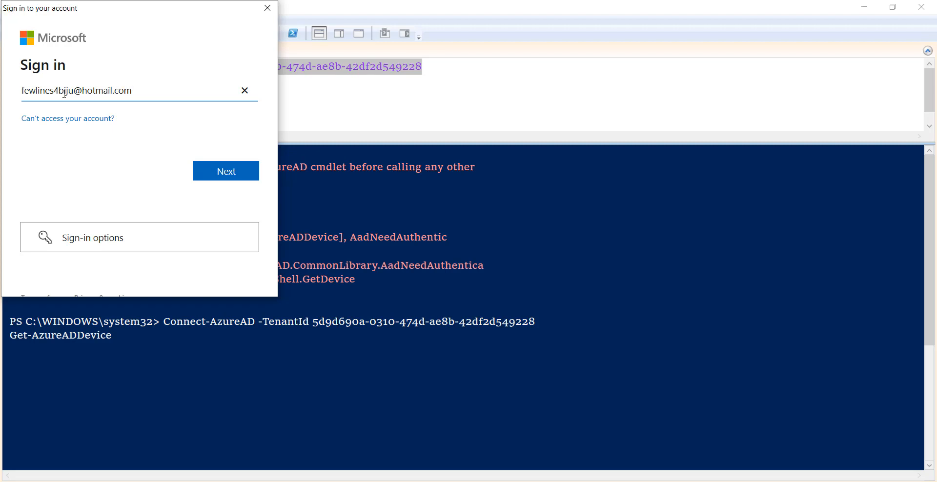
click(225, 171)
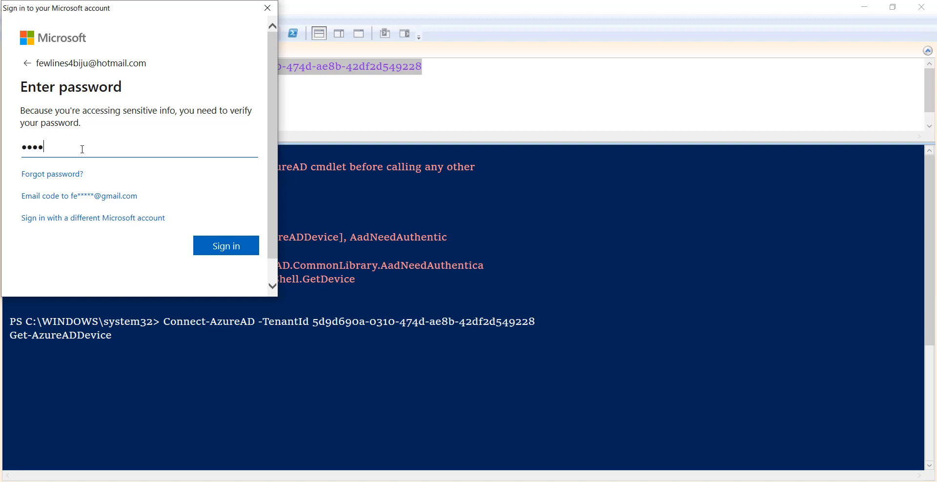
- Enter the account password and finish signing in to Azure AD
text(••)
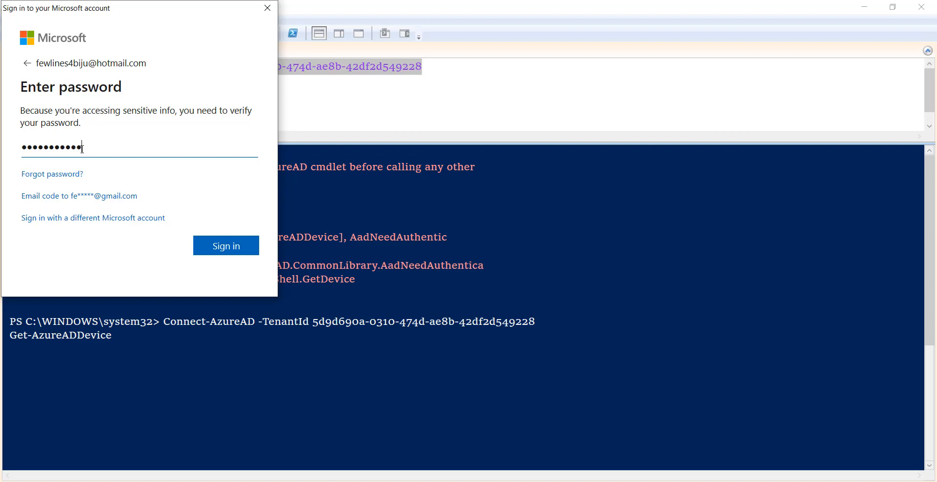
text(••••)
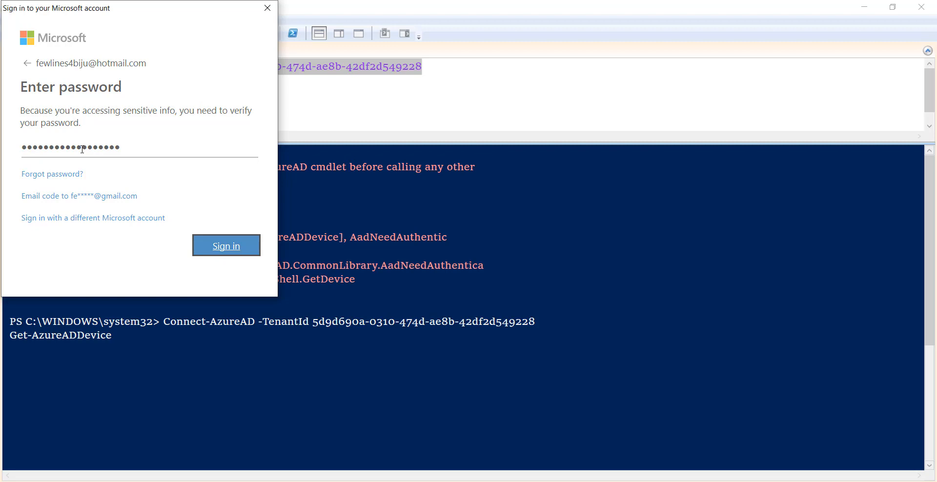
click(225, 246)
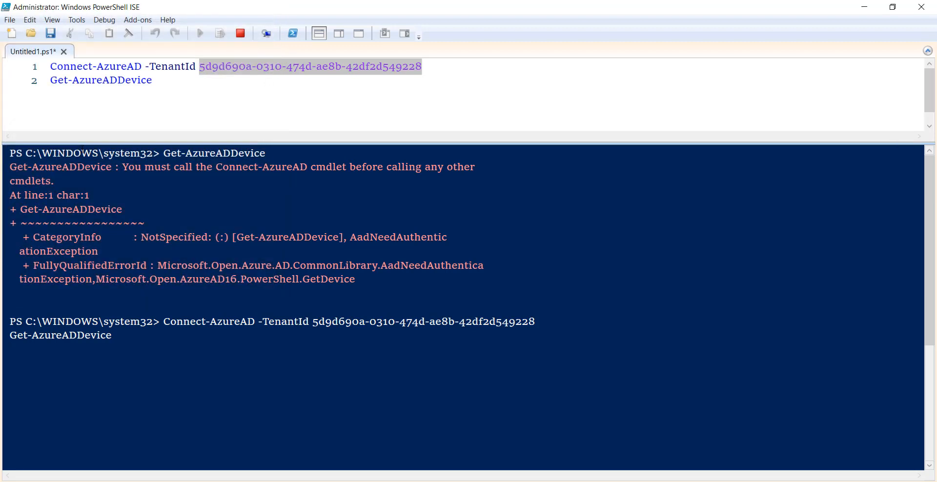
- Review the device details output, including DisplayName TsInfo device, then start a new blank script
click(199, 33)
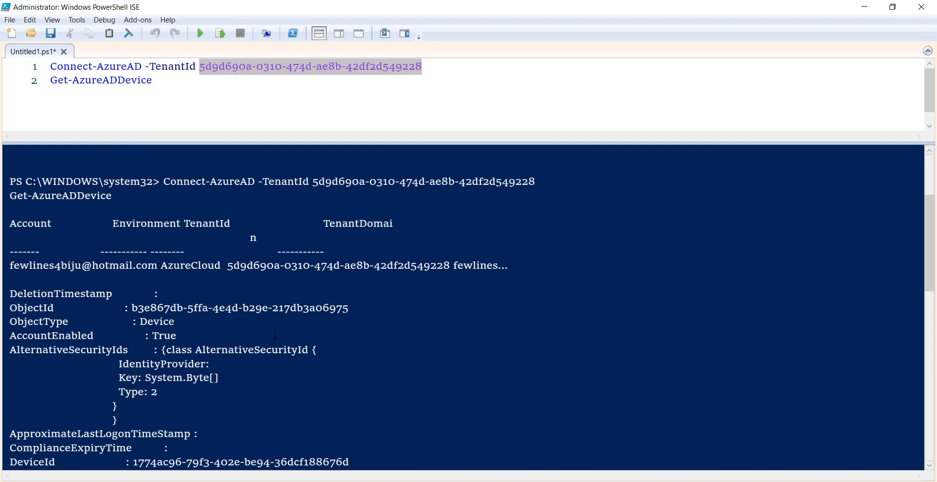
scroll(down, 3)
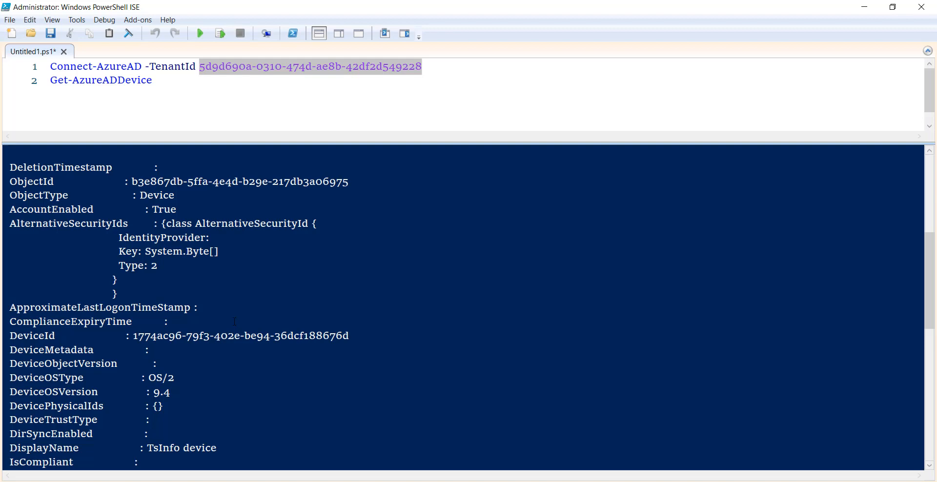
scroll(down, 3)
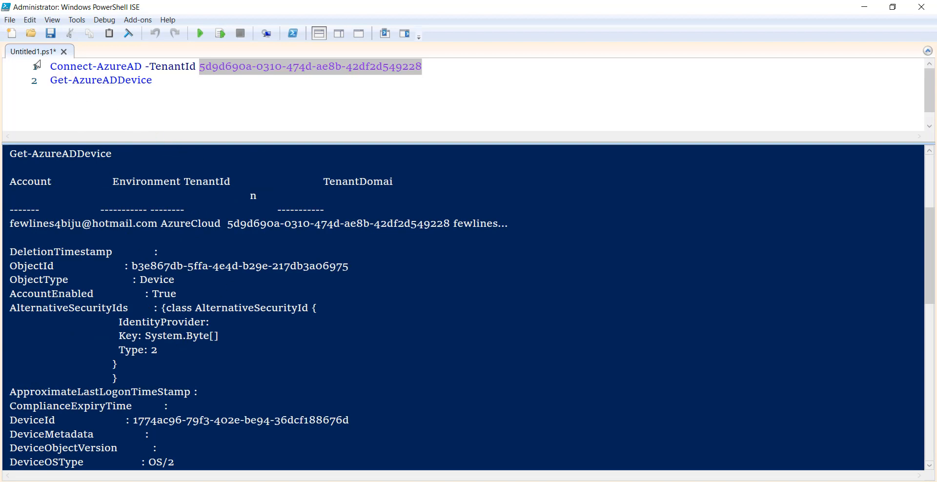
click(10, 34)
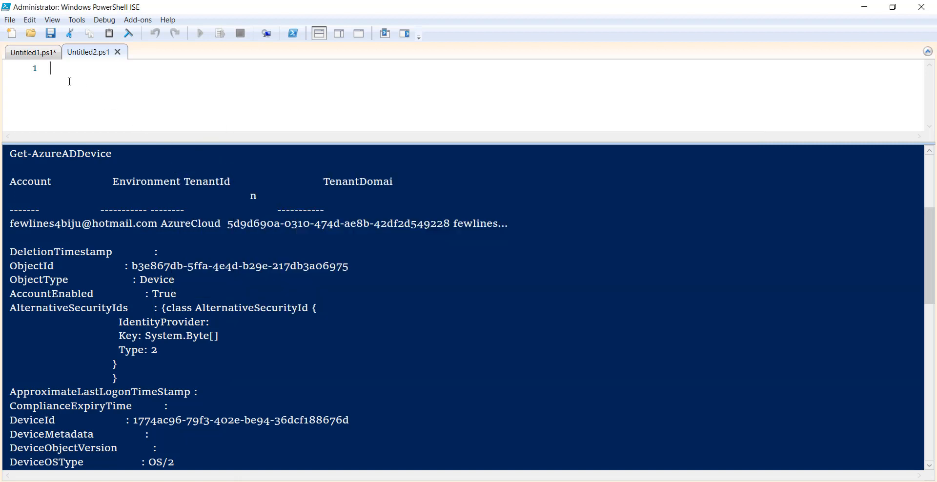
- Write Set-AzureADDevice -ObjectId b3e867db-5ffa-4e4d-b29e-217db3a06975, copying the ObjectId from the console output
text(Set-AzureADDevice)
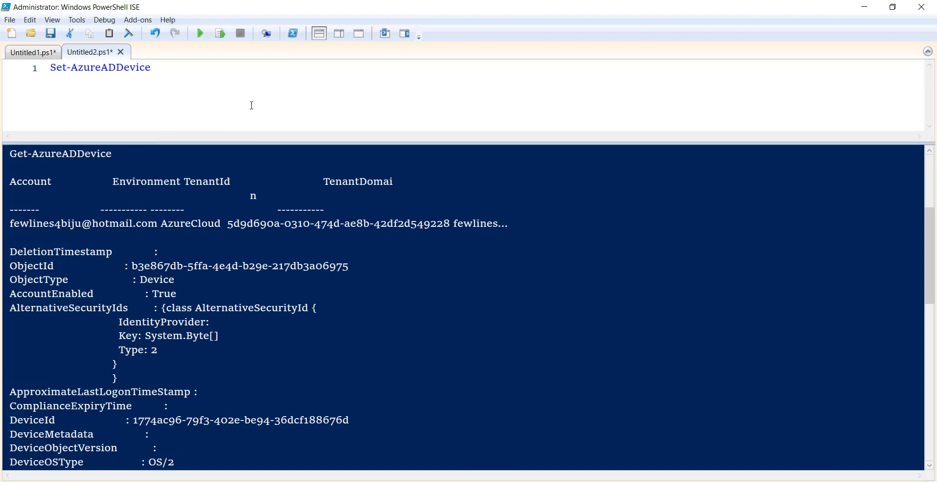
click(152, 67)
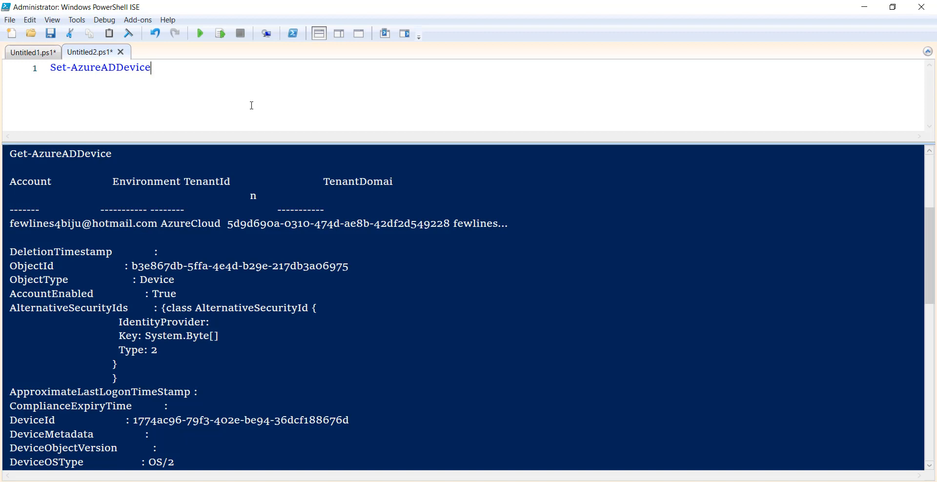
text(" ")
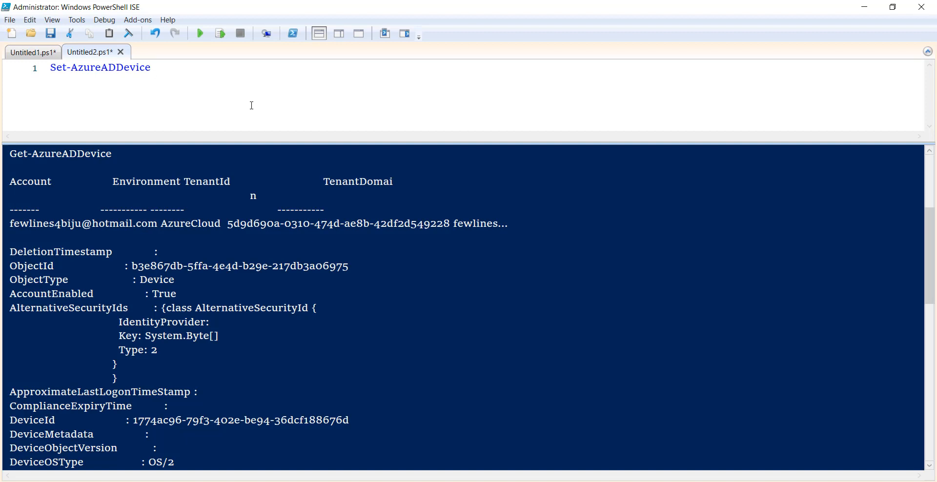
text(-ObjectId)
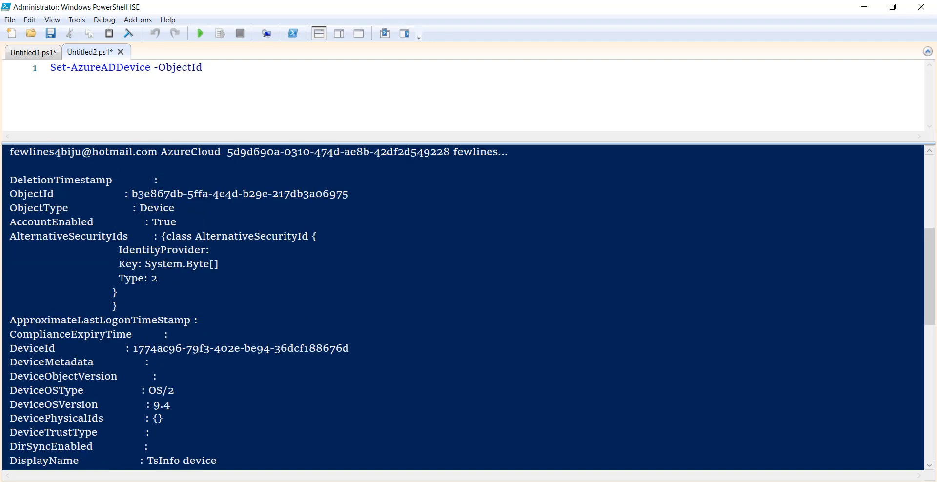
drag(131, 193, 349, 193)
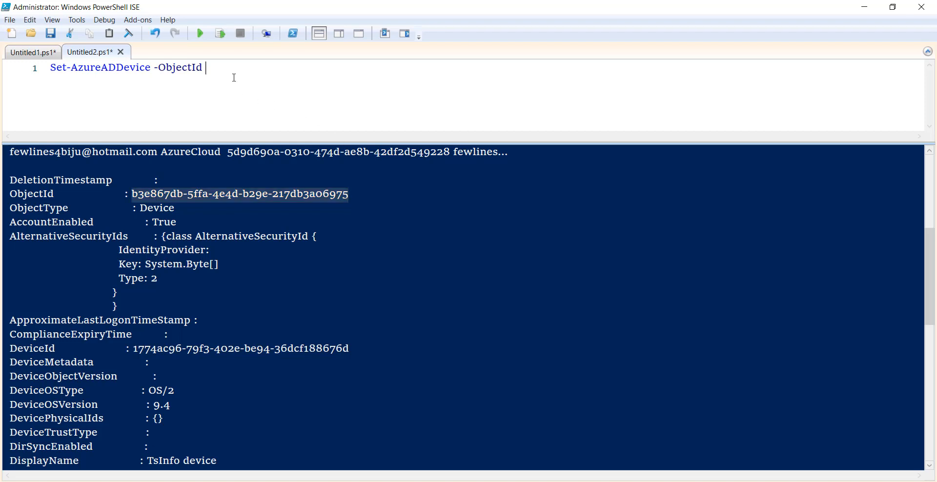
text(b3e867db-5ffa-4e4d-b29e-217db3a06975)
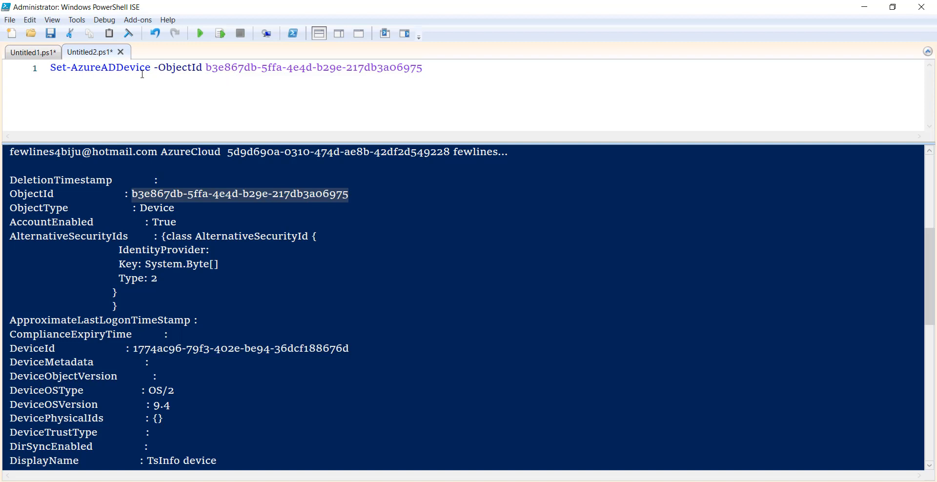
mouse_move(161, 71)
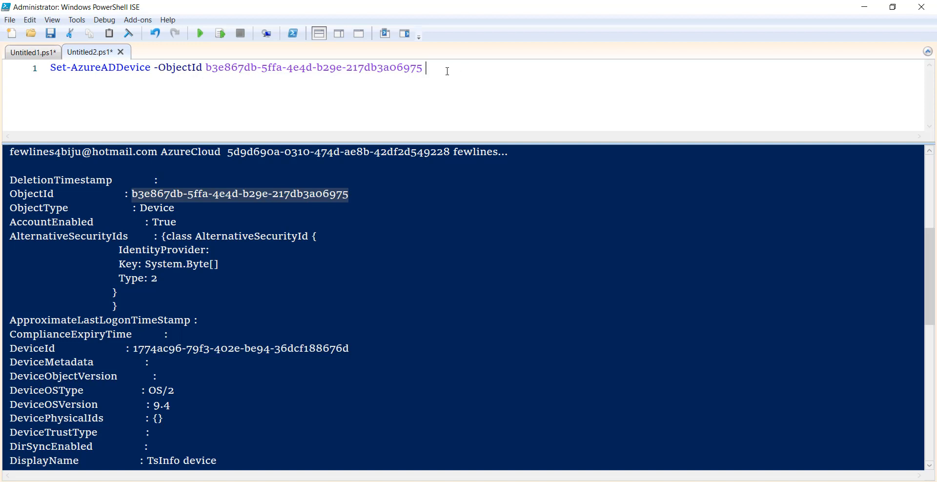
- Add -DisplayName 'TsInfo New Device' to the Set-AzureADDevice line and run it
text(-)
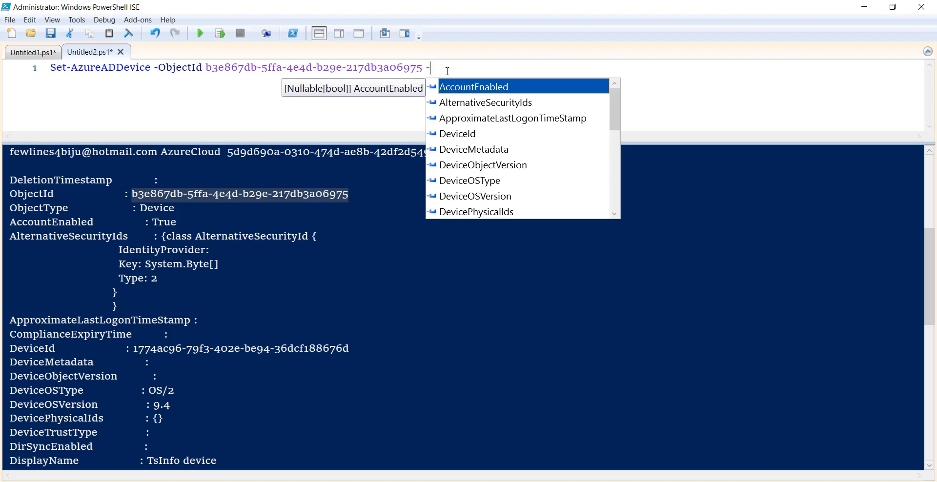
text(di)
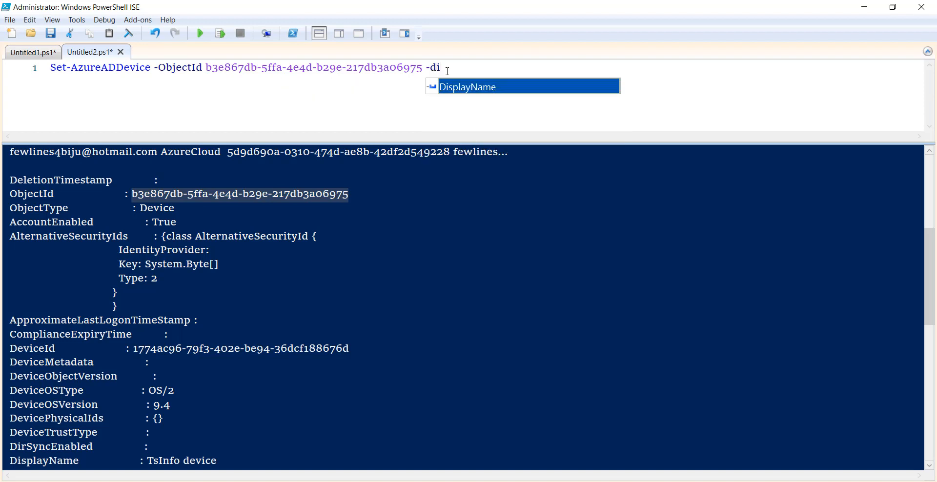
key(Tab)
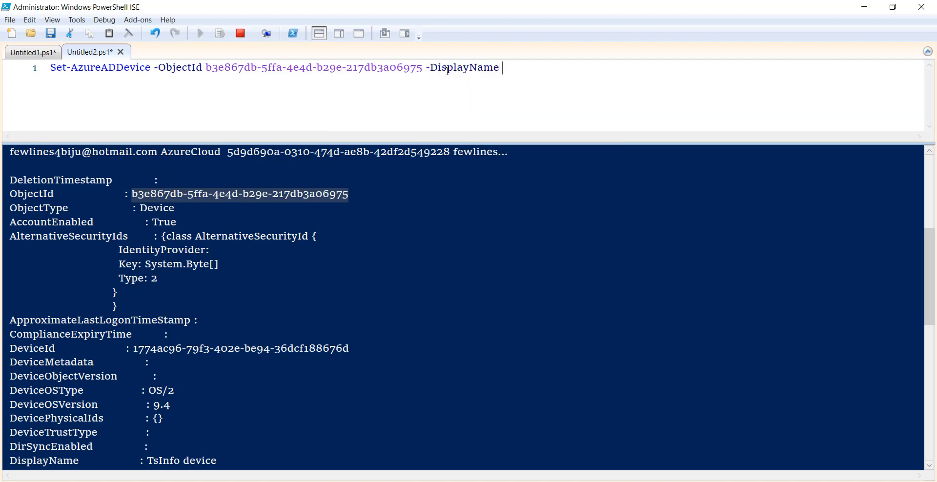
text('')
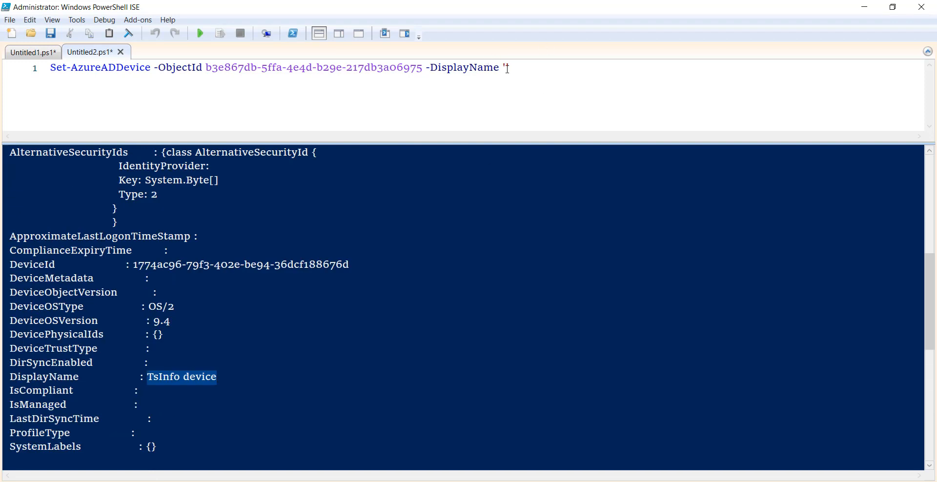
text(T)
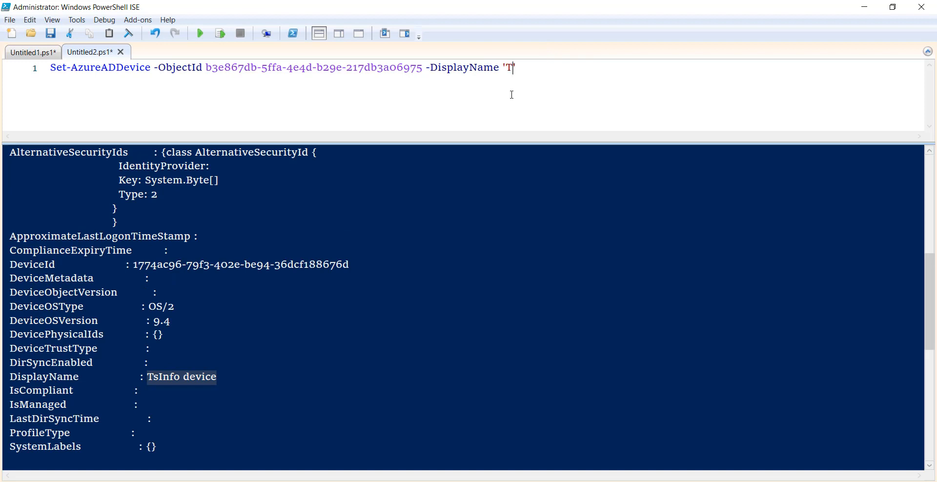
text(sInfo New De)
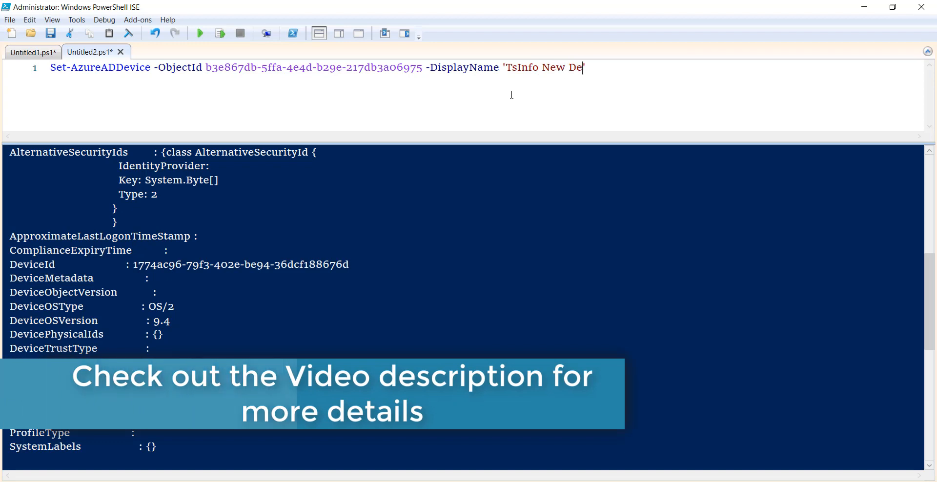
text(vice')
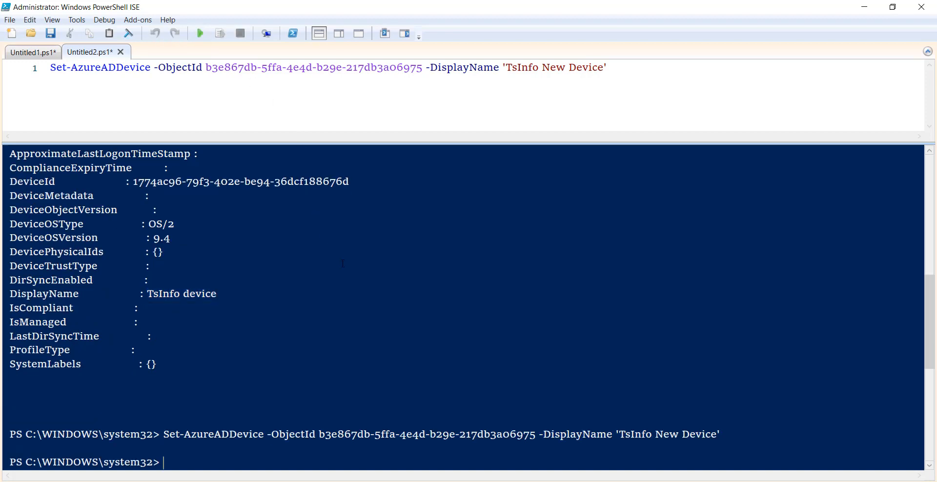
- Run the Set-AzureADDevice rename script again with F5, returning to the prompt without error
scroll(down, 3)
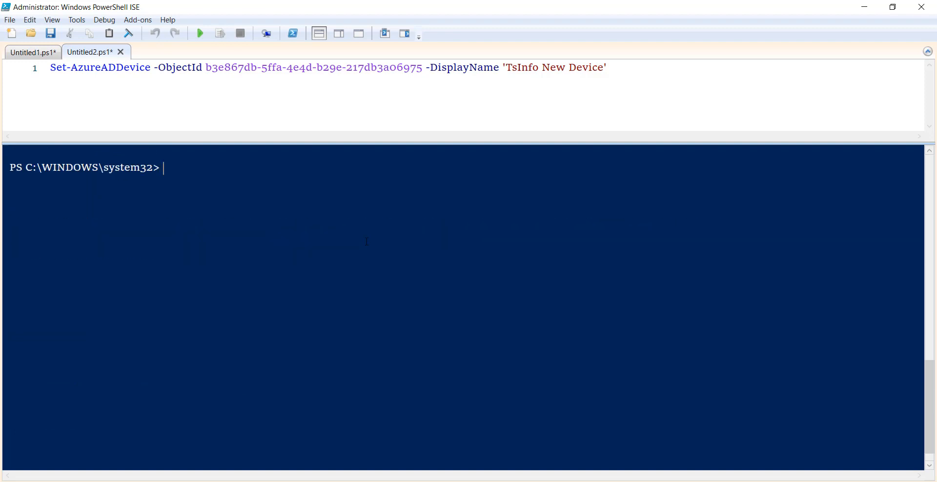
key(F5)
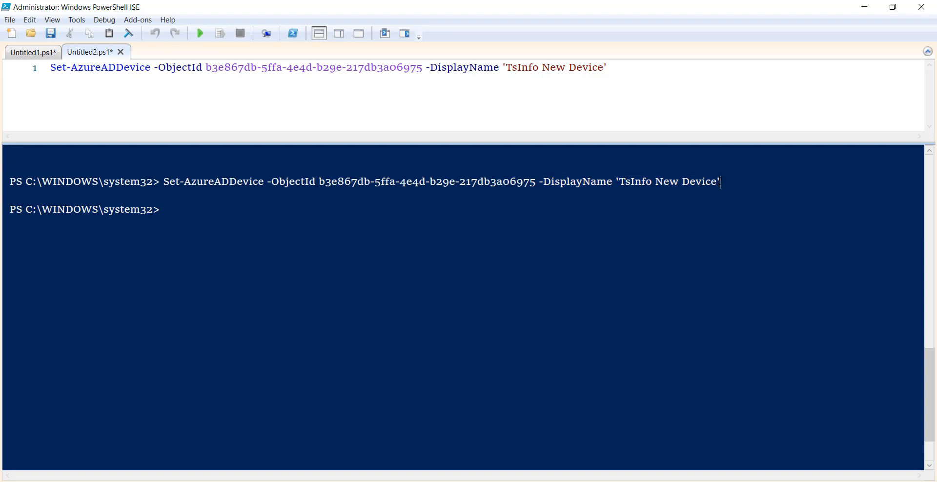
click(30, 52)
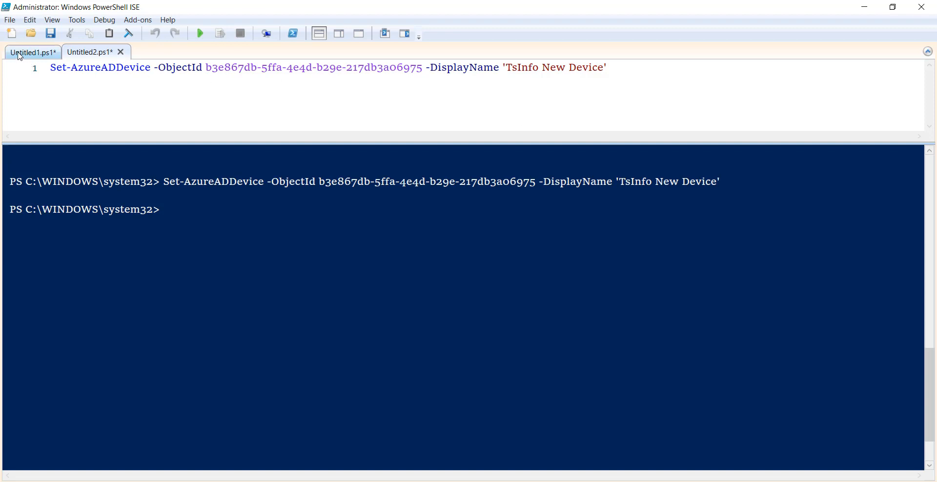
- Rerun the connect-and-list script from Untitled1.ps1 and sign in again, showing DisplayName TsInfo New Device
click(32, 52)
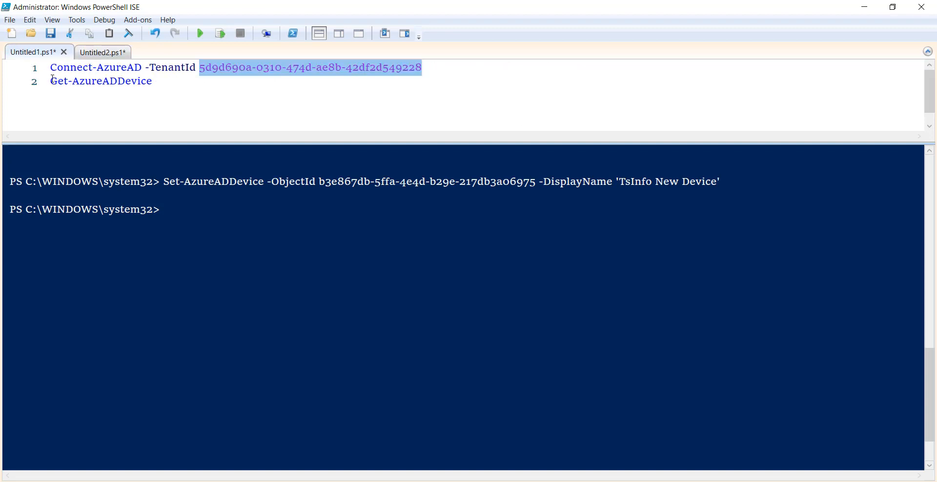
click(200, 33)
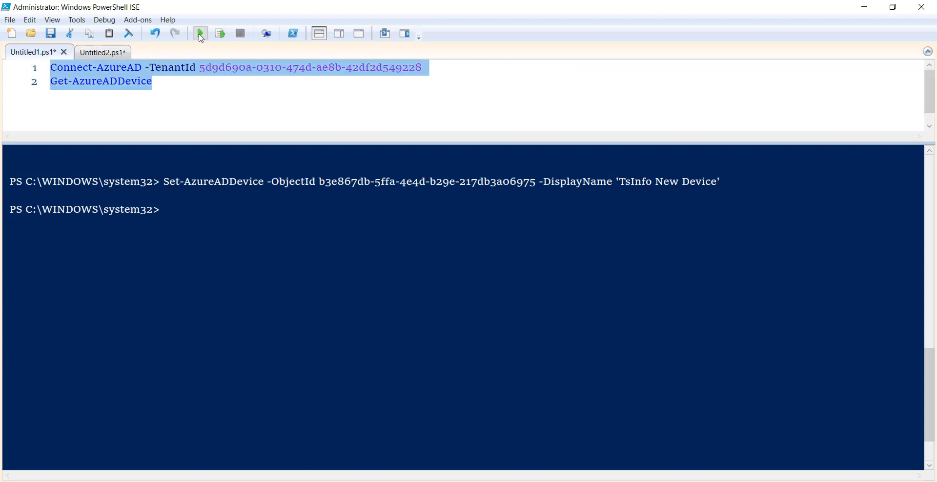
click(199, 34)
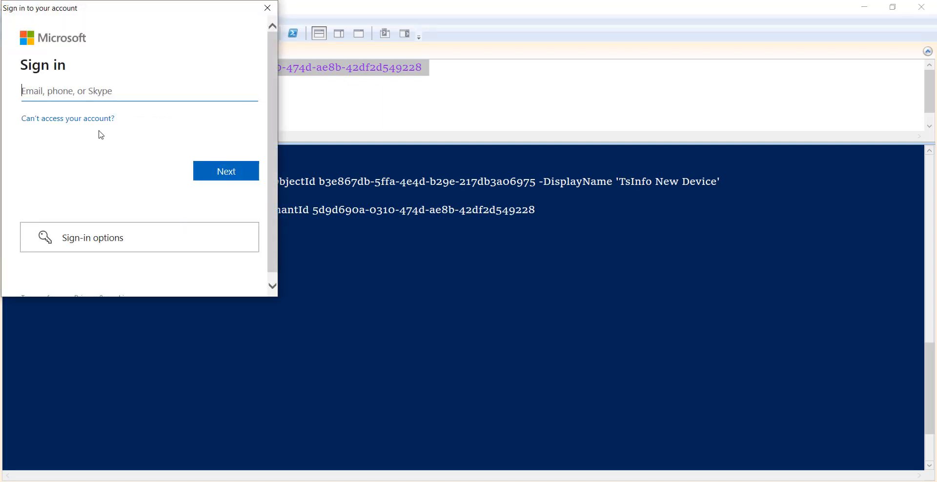
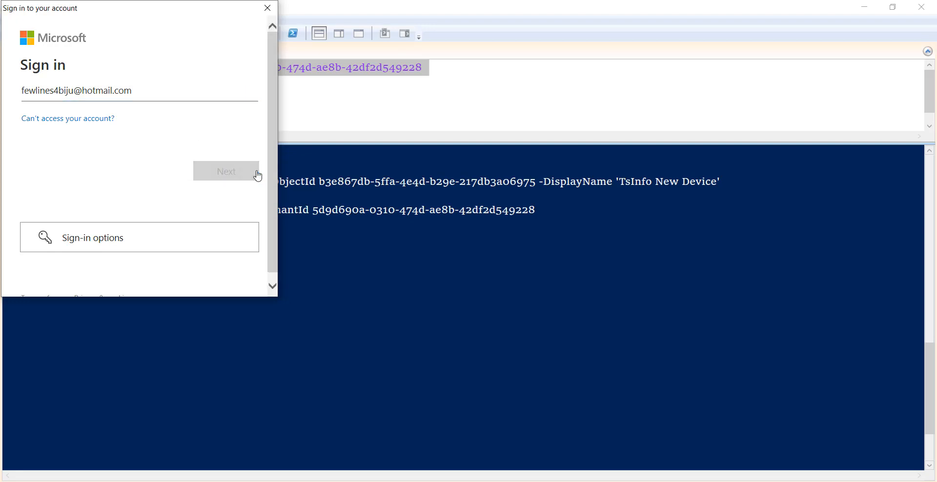
click(226, 170)
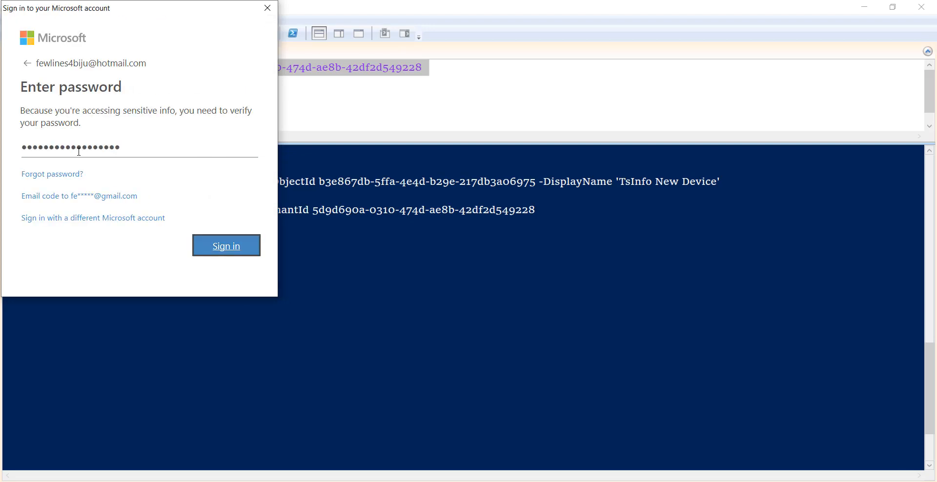
click(225, 246)
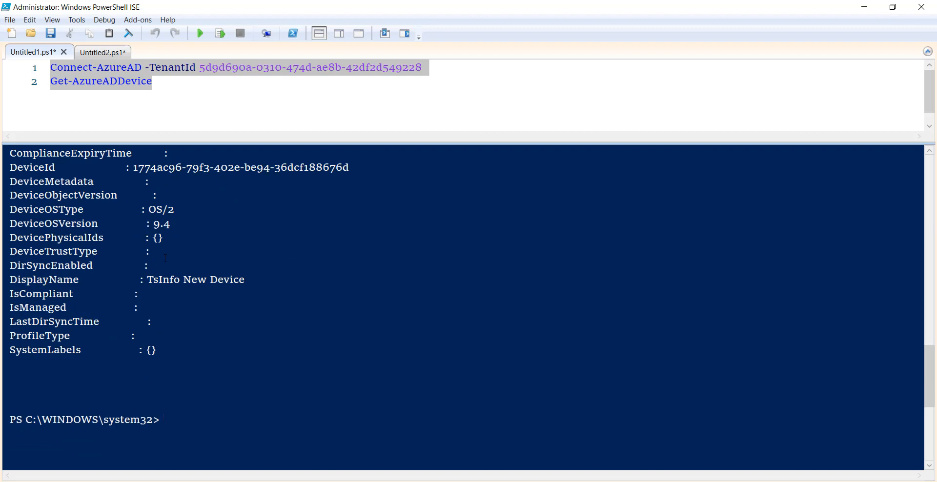
- Highlight the new DisplayName in the console and switch back to the Untitled2.ps1 rename script
double_click(163, 280)
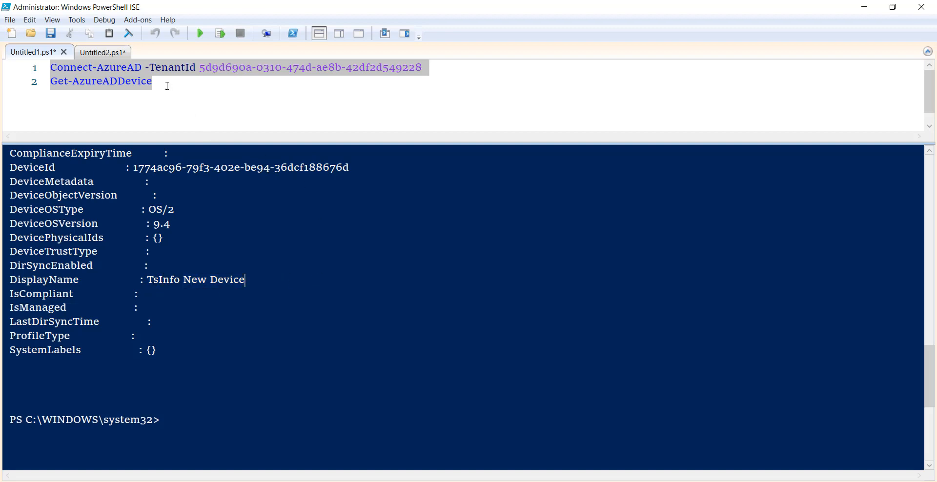
click(94, 52)
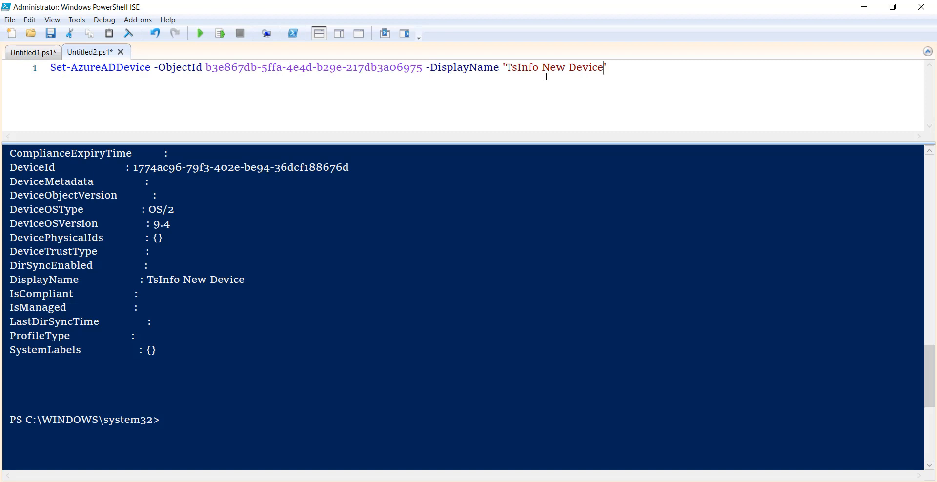
mouse_move(297, 206)
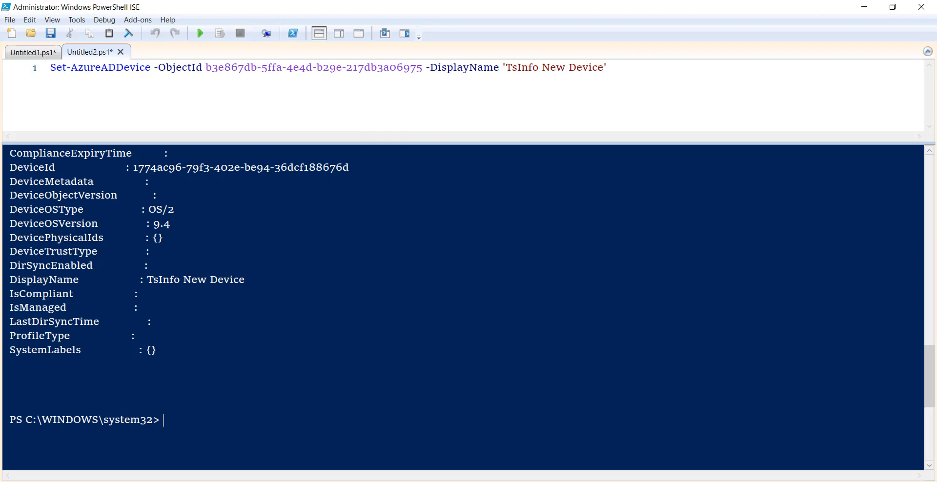
double_click(39, 224)
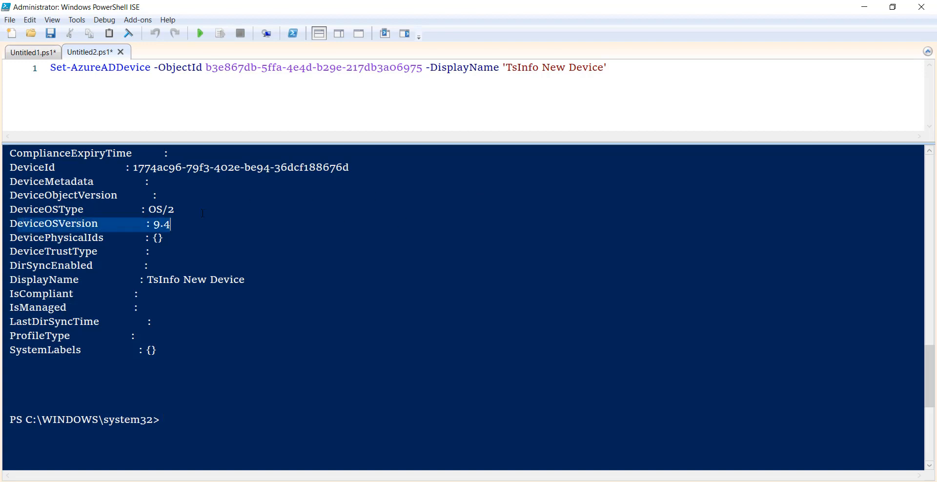
double_click(456, 67)
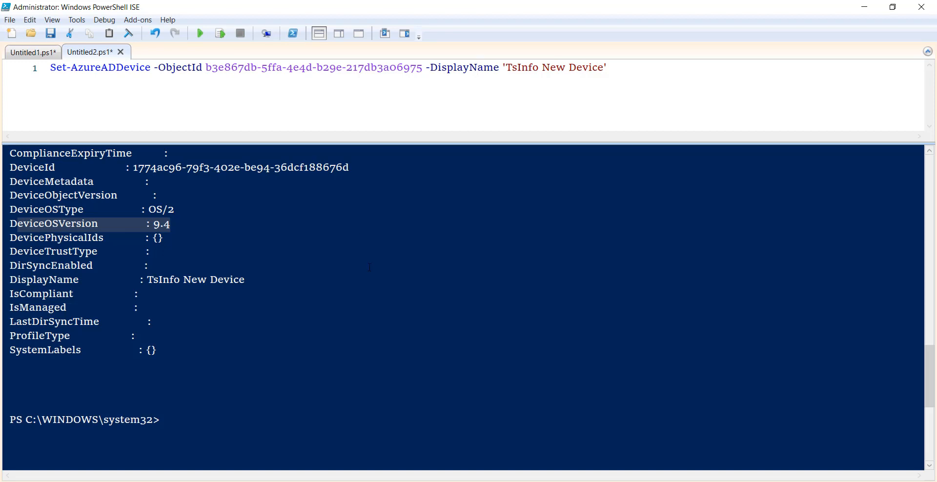
click(478, 67)
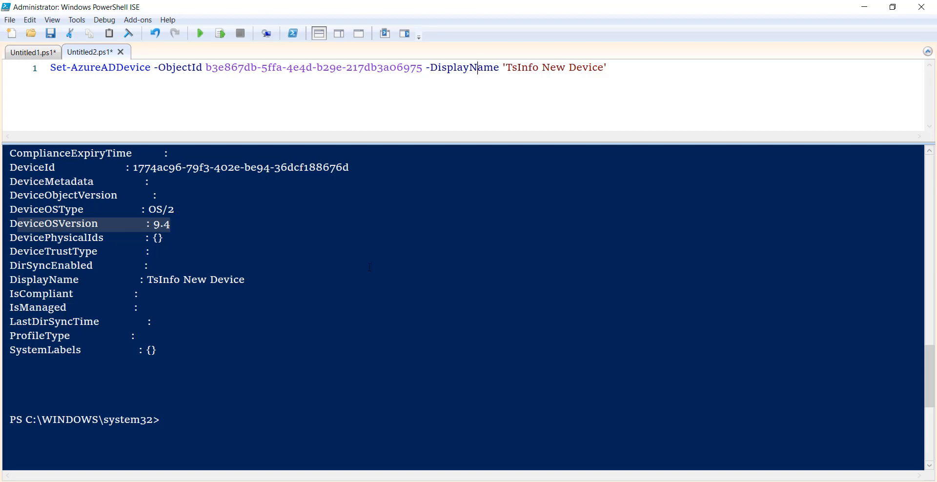